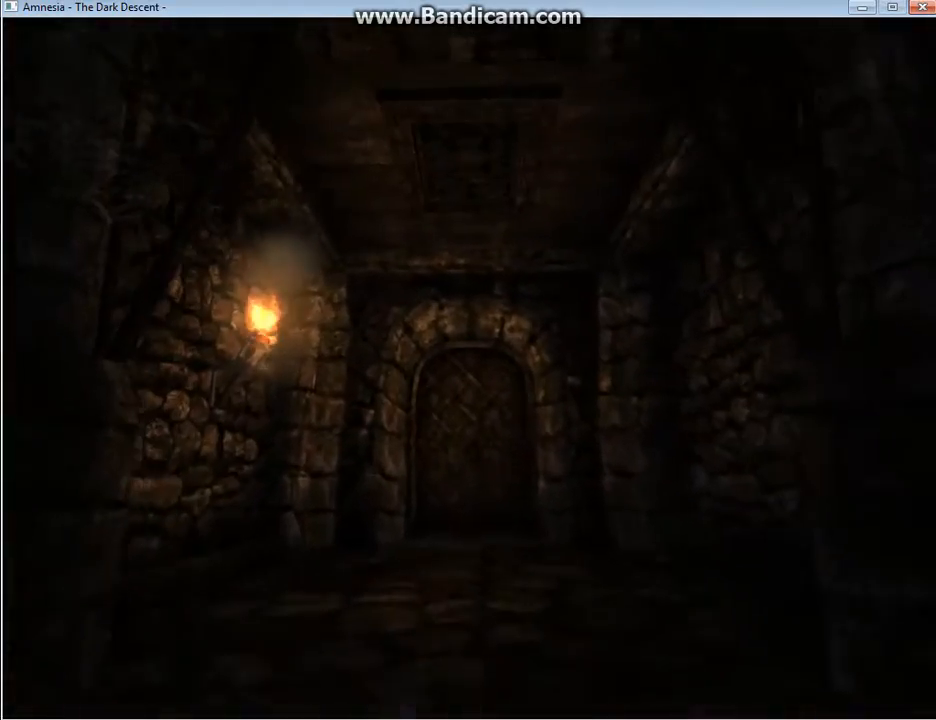
pyautogui.moveTo(468, 360)
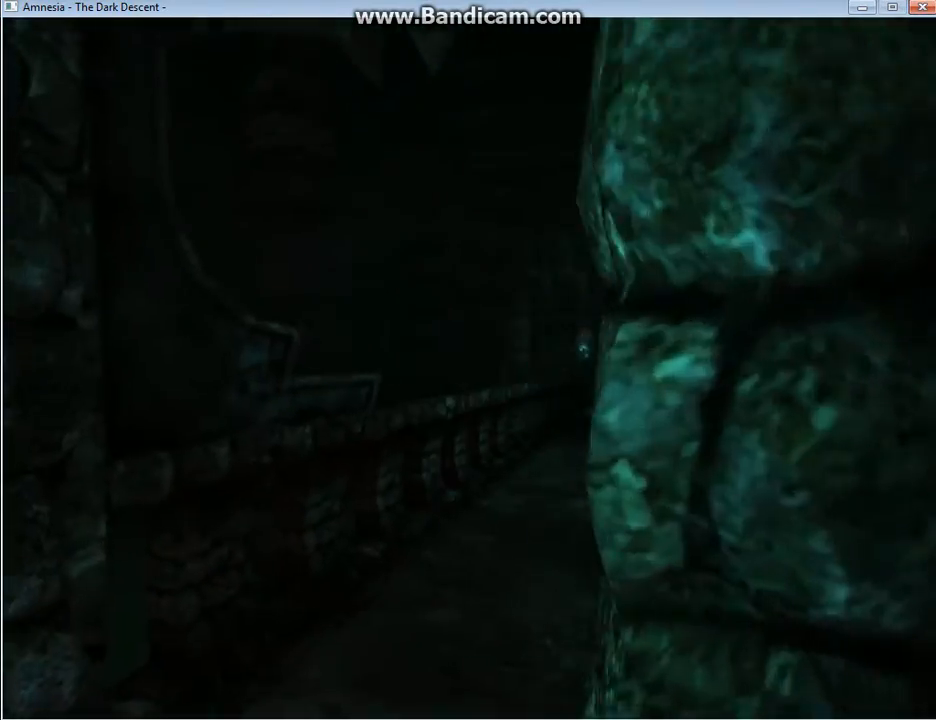
pyautogui.moveTo(468, 360)
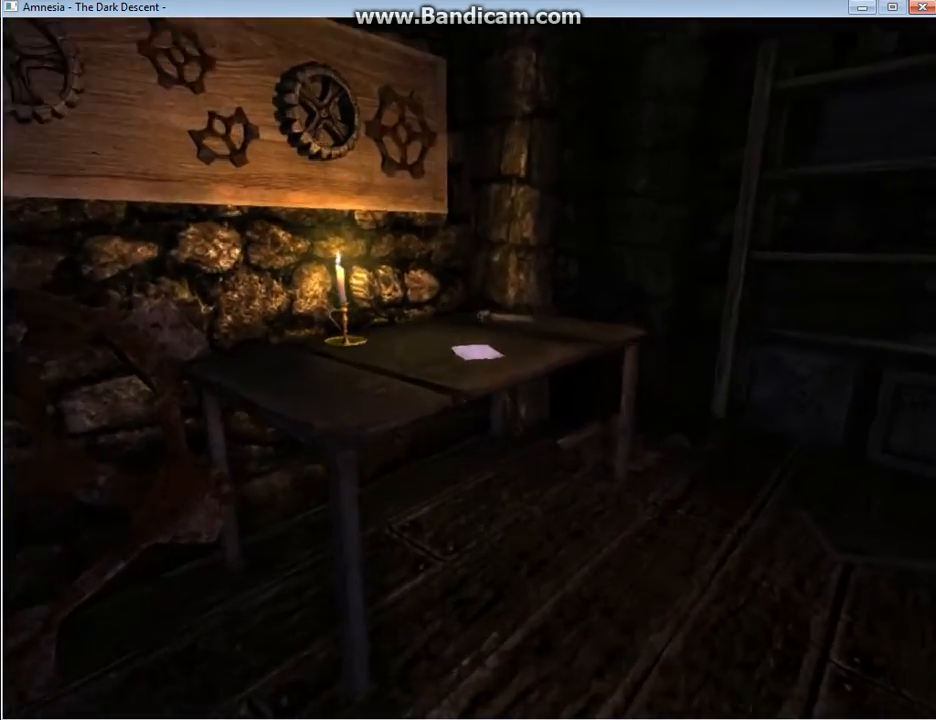
pyautogui.click(478, 352)
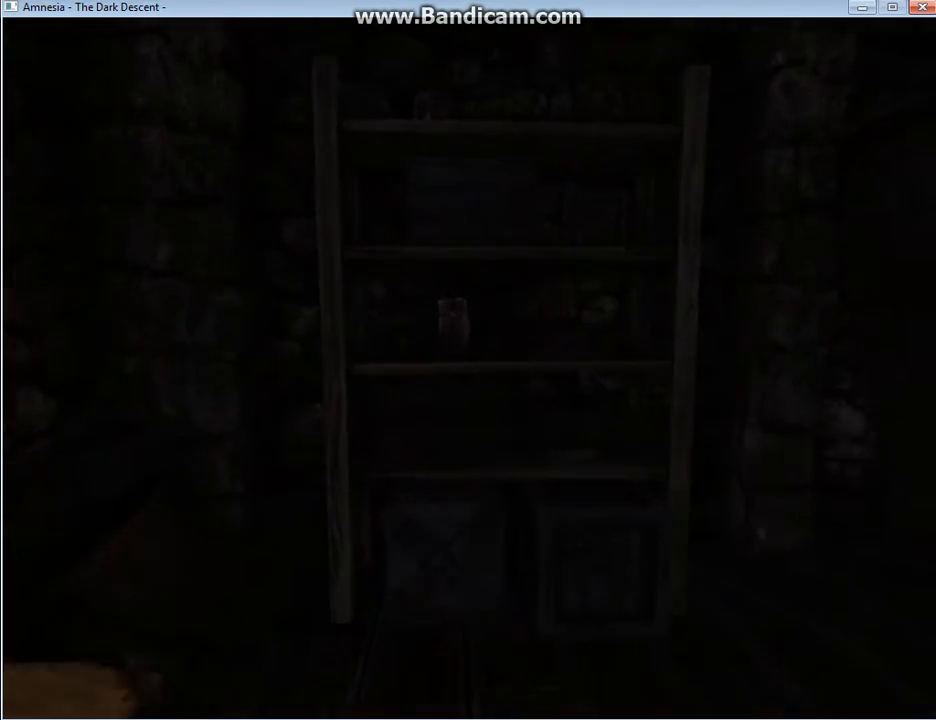
pyautogui.click(452, 320)
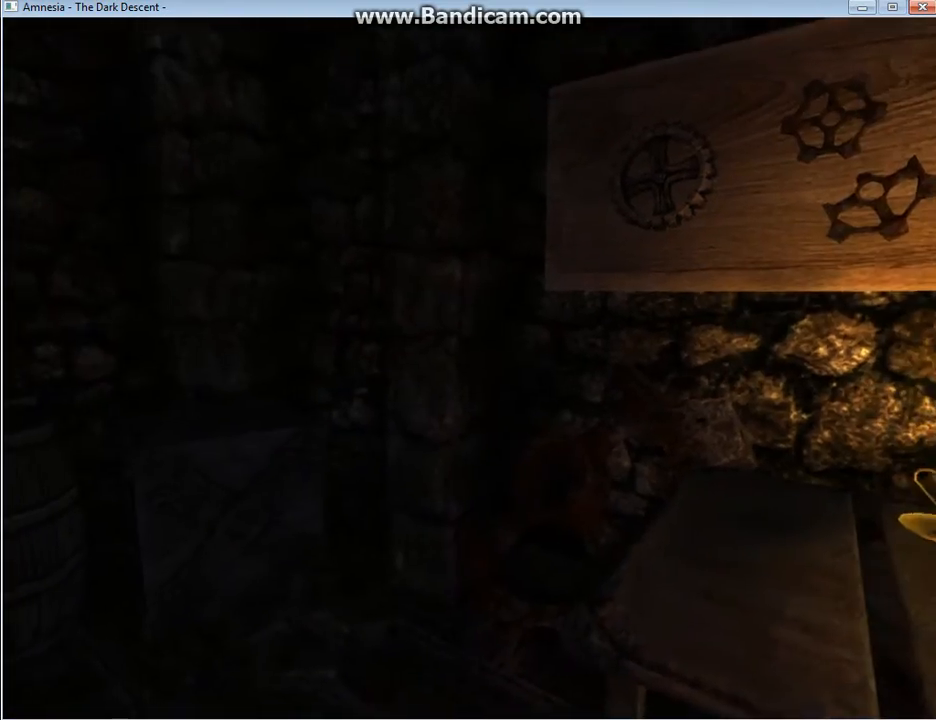
pyautogui.press('tab')
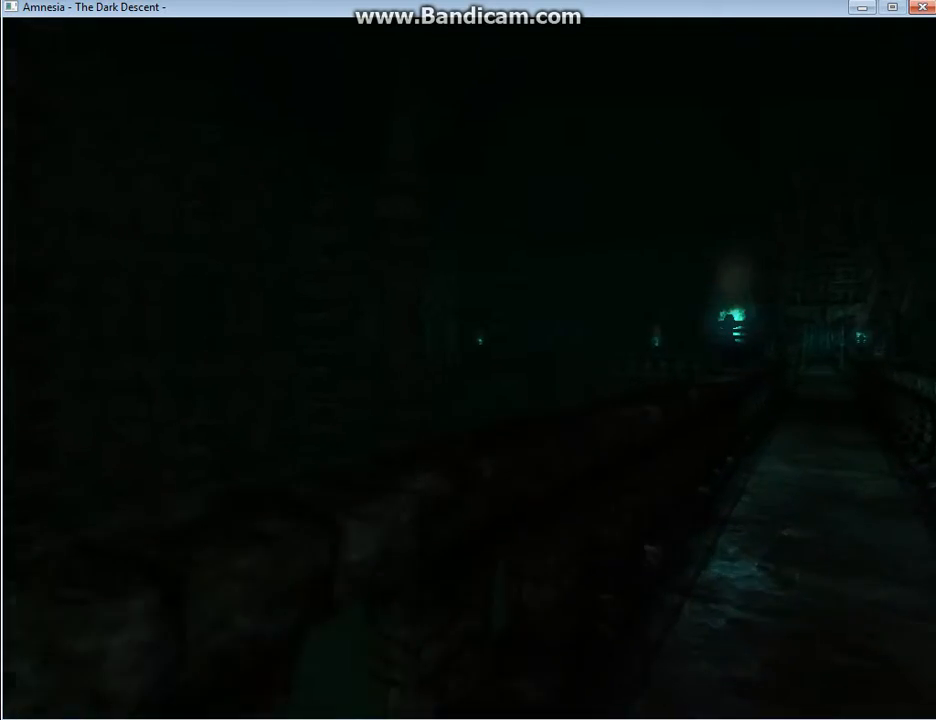
pyautogui.moveTo(468, 360)
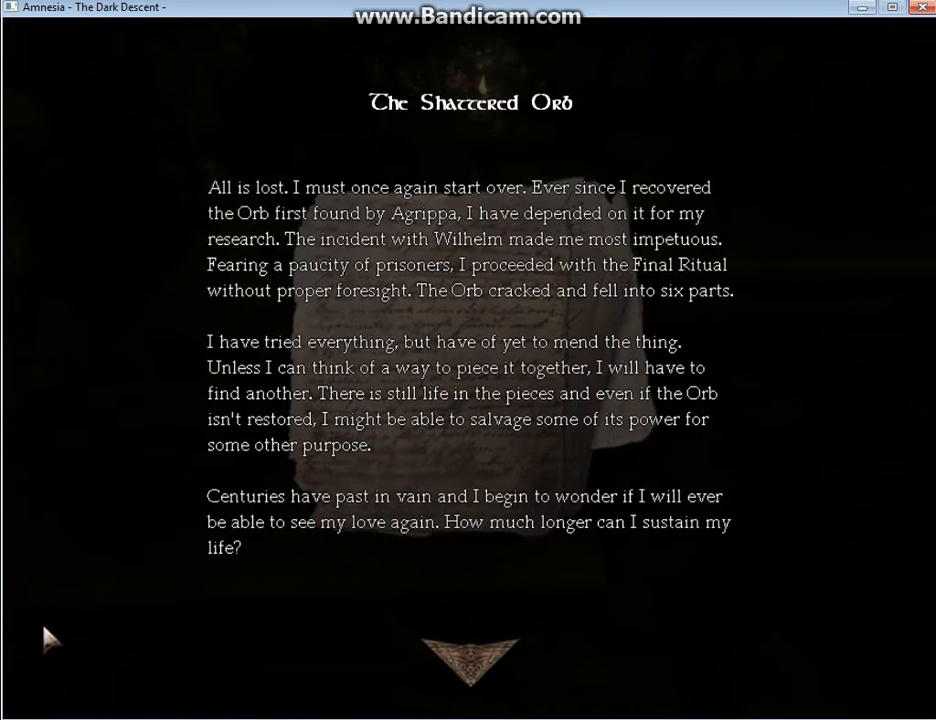
pyautogui.moveTo(136, 612)
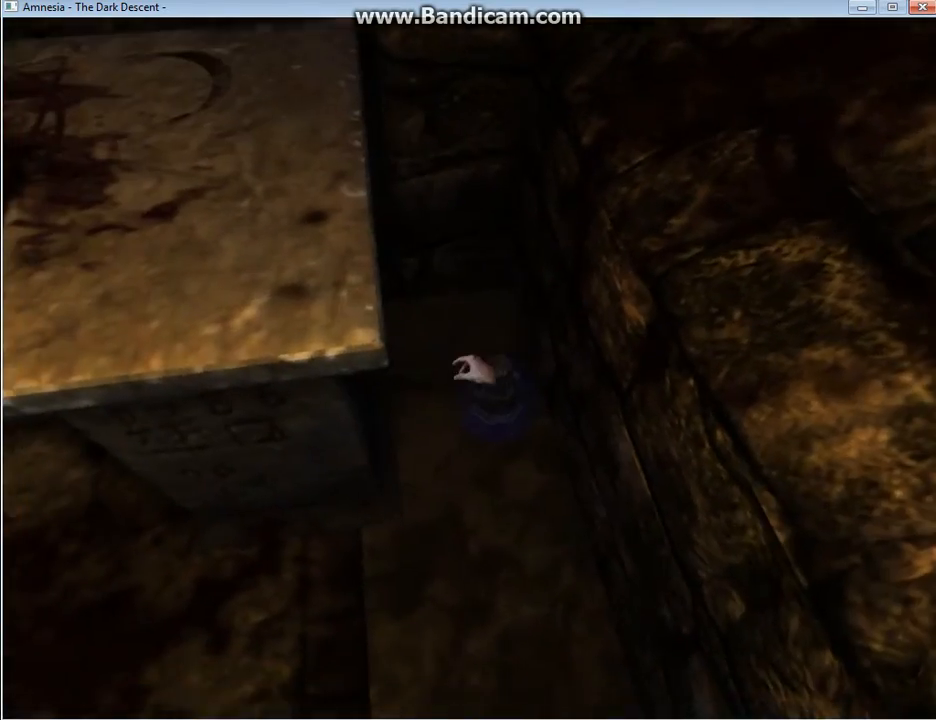
pyautogui.click(486, 376)
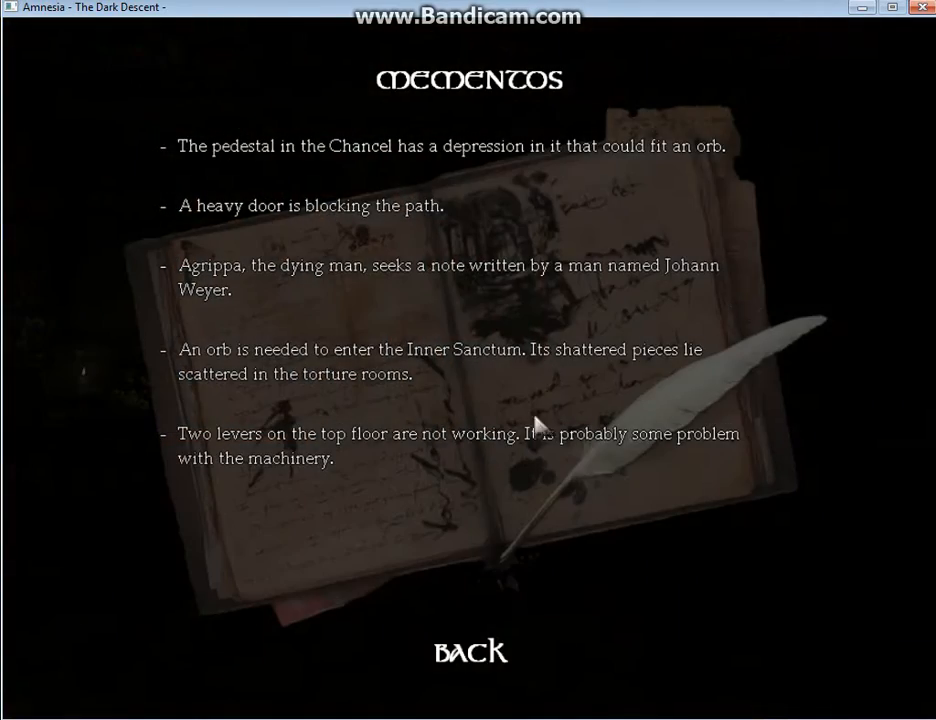
pyautogui.moveTo(470, 650)
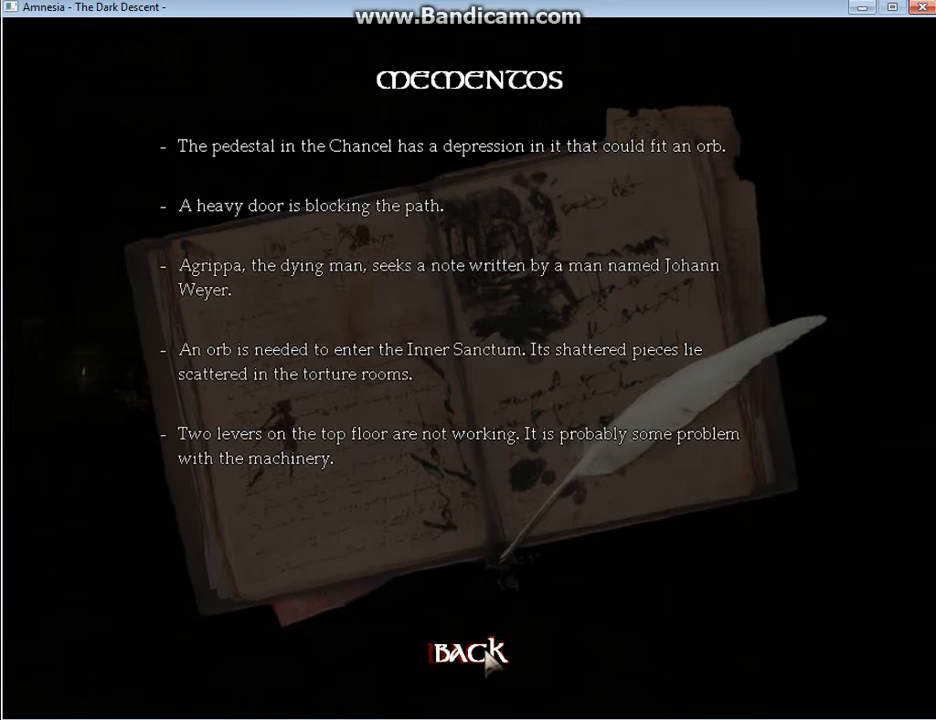
pyautogui.click(468, 650)
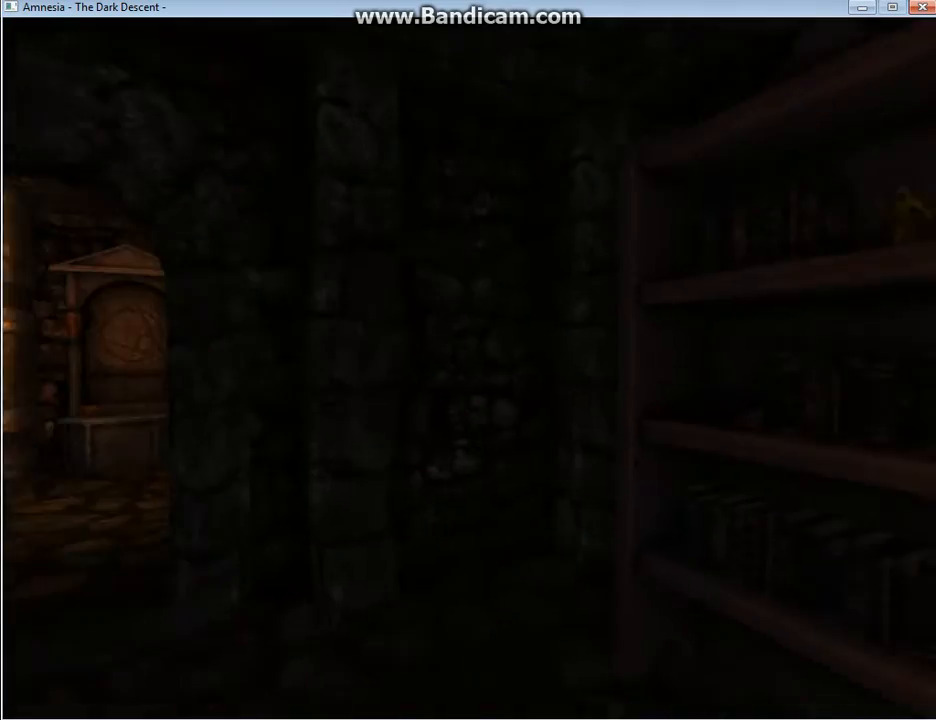